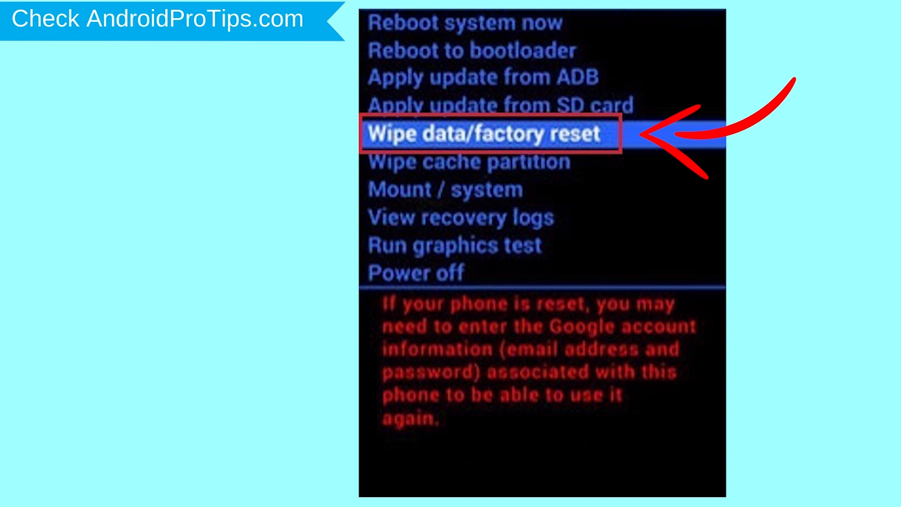
Search 'google find my device' in Chrome and open the Find My Device - Google result.
left_click(489, 134)
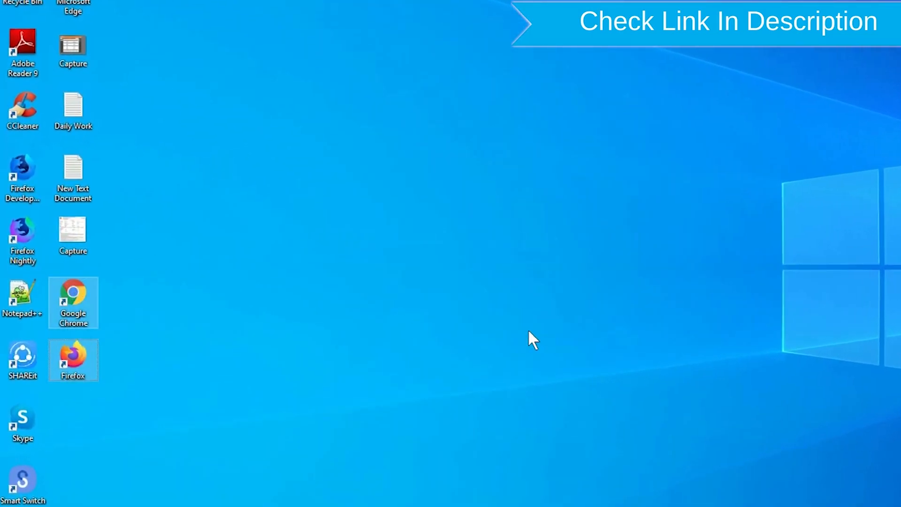
right_click(73, 359)
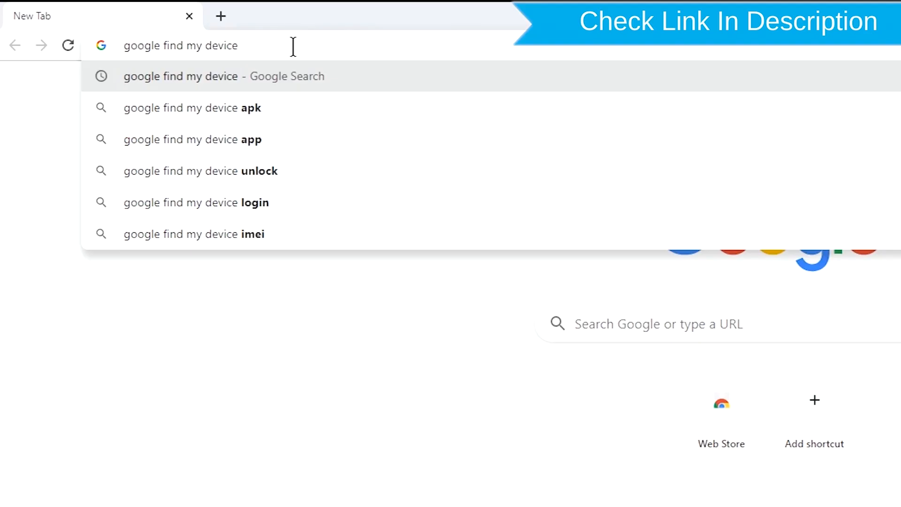
left_click(223, 76)
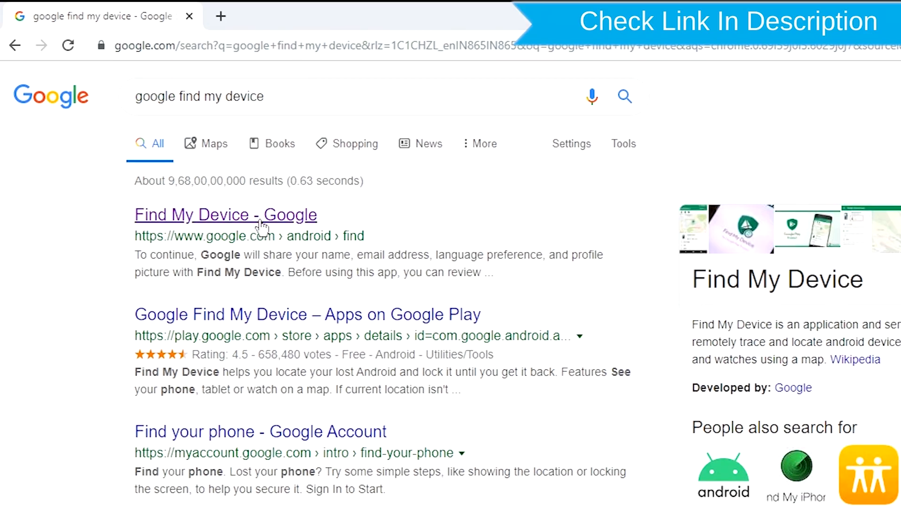
left_click(225, 215)
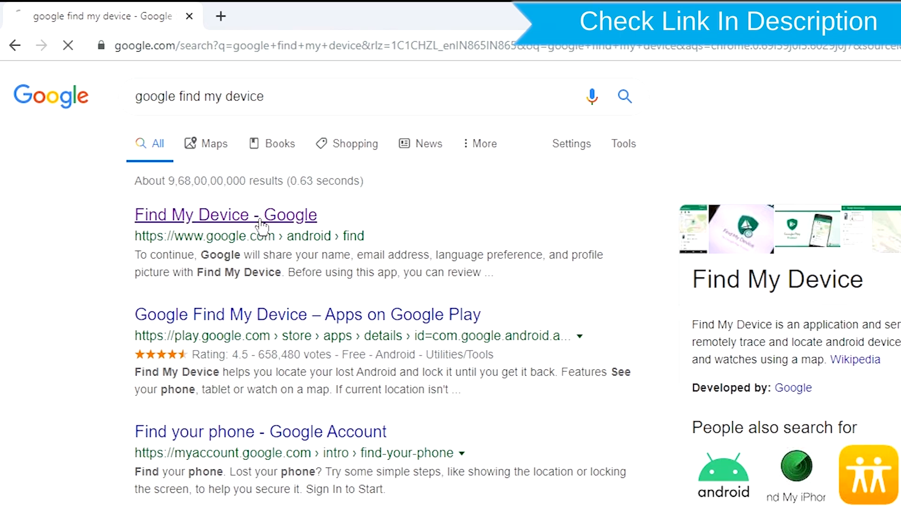
left_click(225, 215)
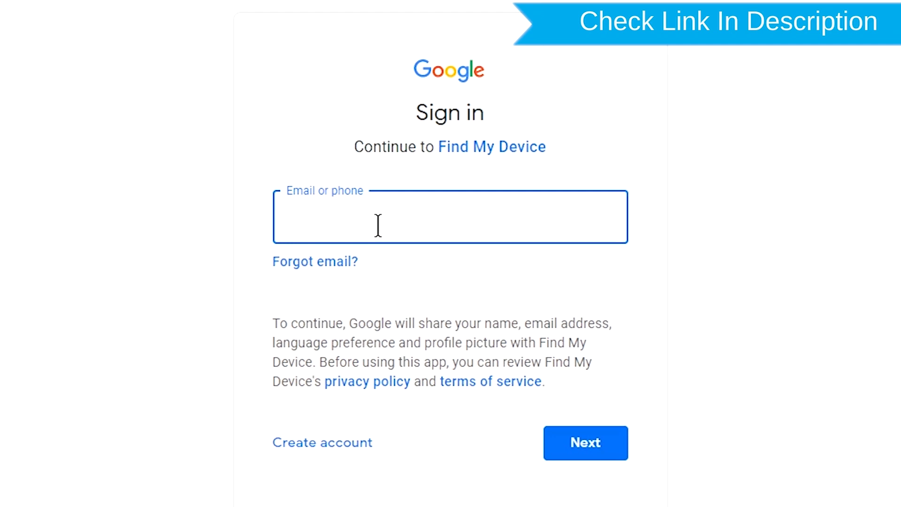
Sign in to the Google account with its email and password.
left_click(449, 217)
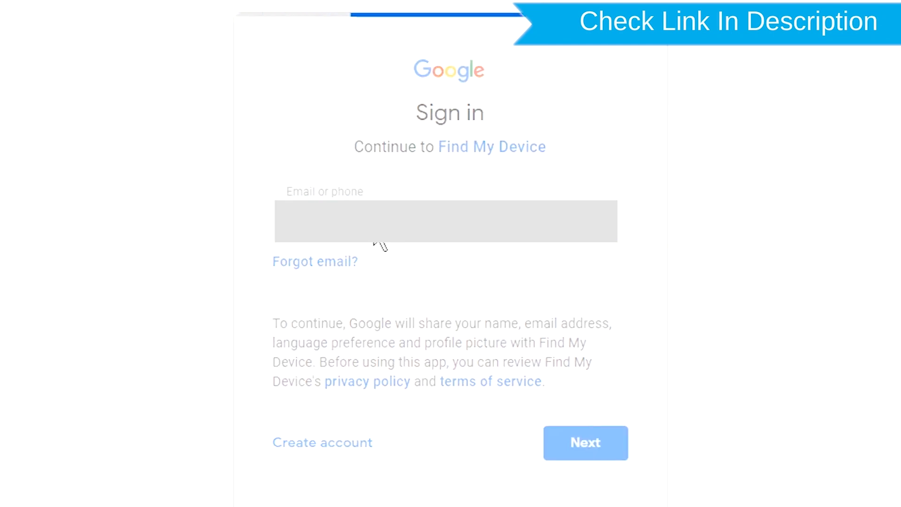
left_click(585, 442)
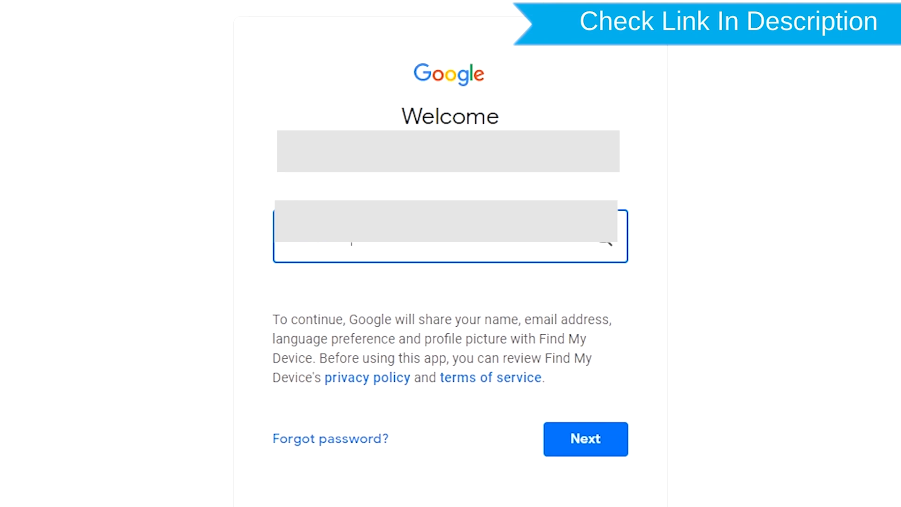
left_click(585, 439)
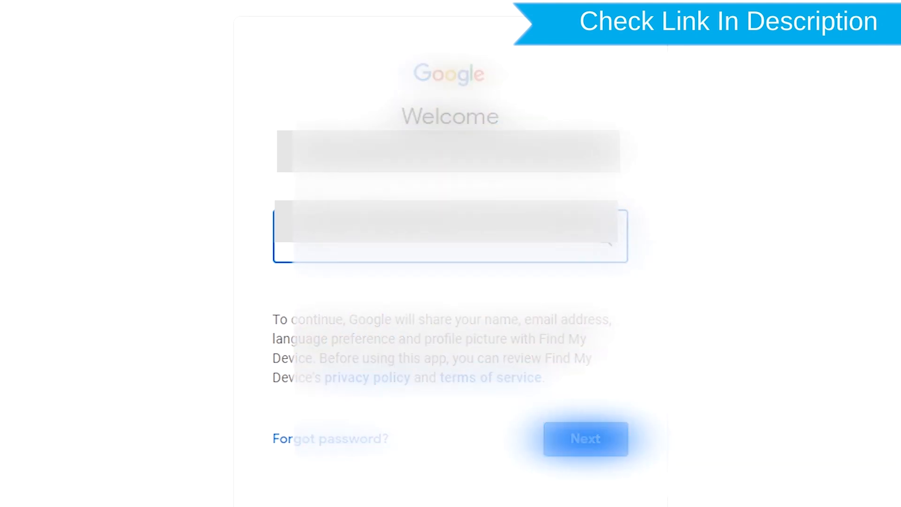
left_click(585, 438)
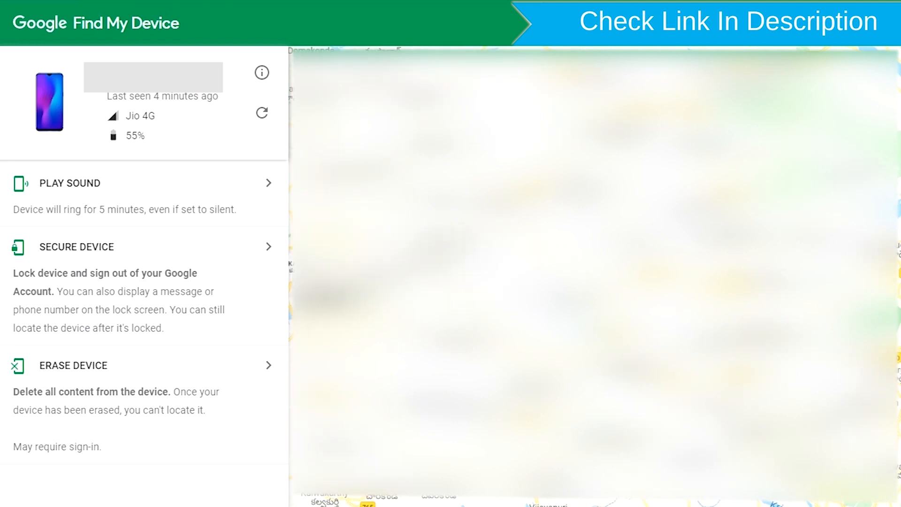
mouse_move(120, 379)
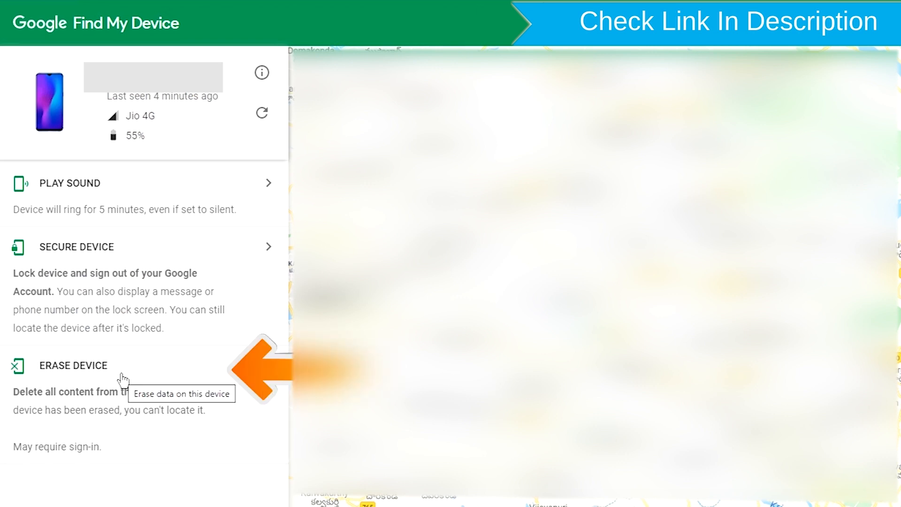
Select ERASE DEVICE for the phone and confirm with the green ERASE DEVICE button.
left_click(74, 365)
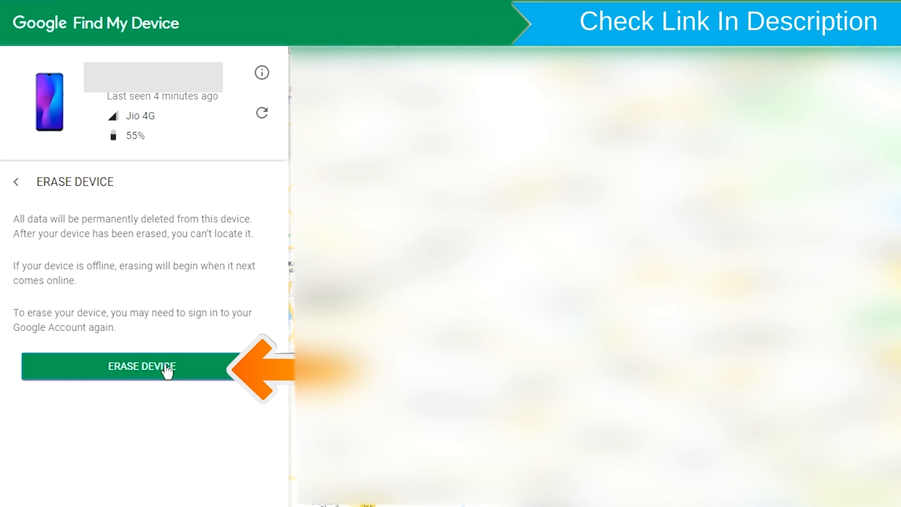
left_click(142, 366)
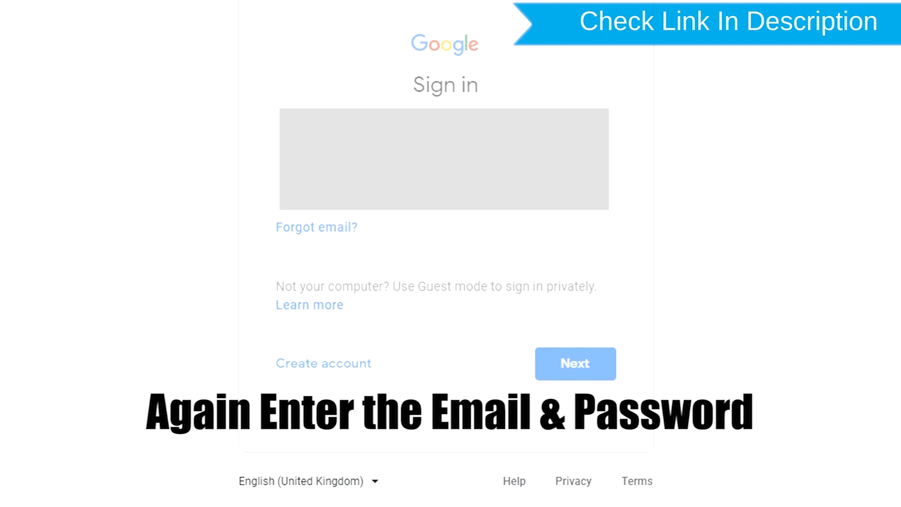
Re-verify the Google account and confirm Erase in the 'Permanently erase' dialog.
left_click(574, 363)
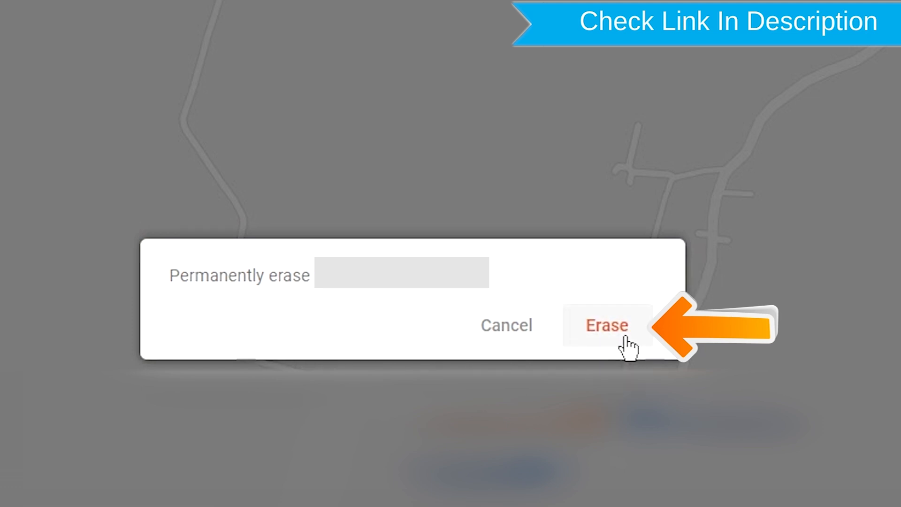
left_click(606, 325)
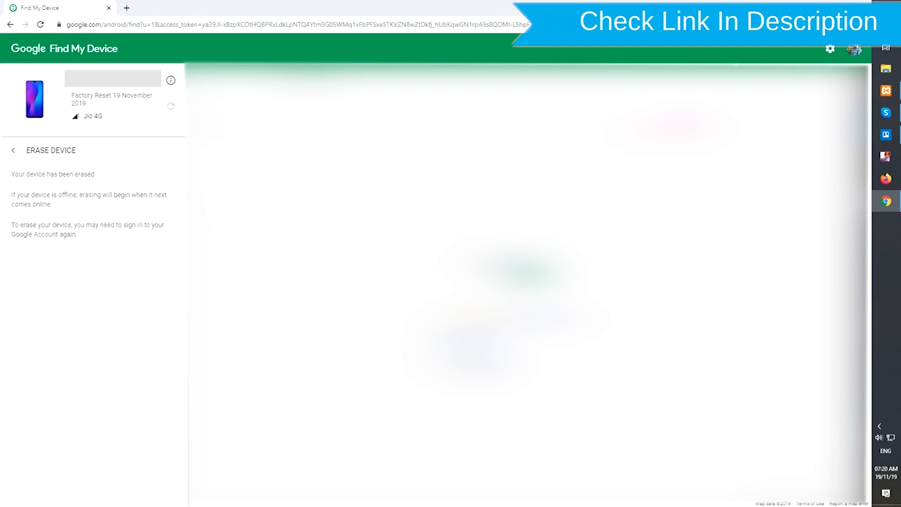